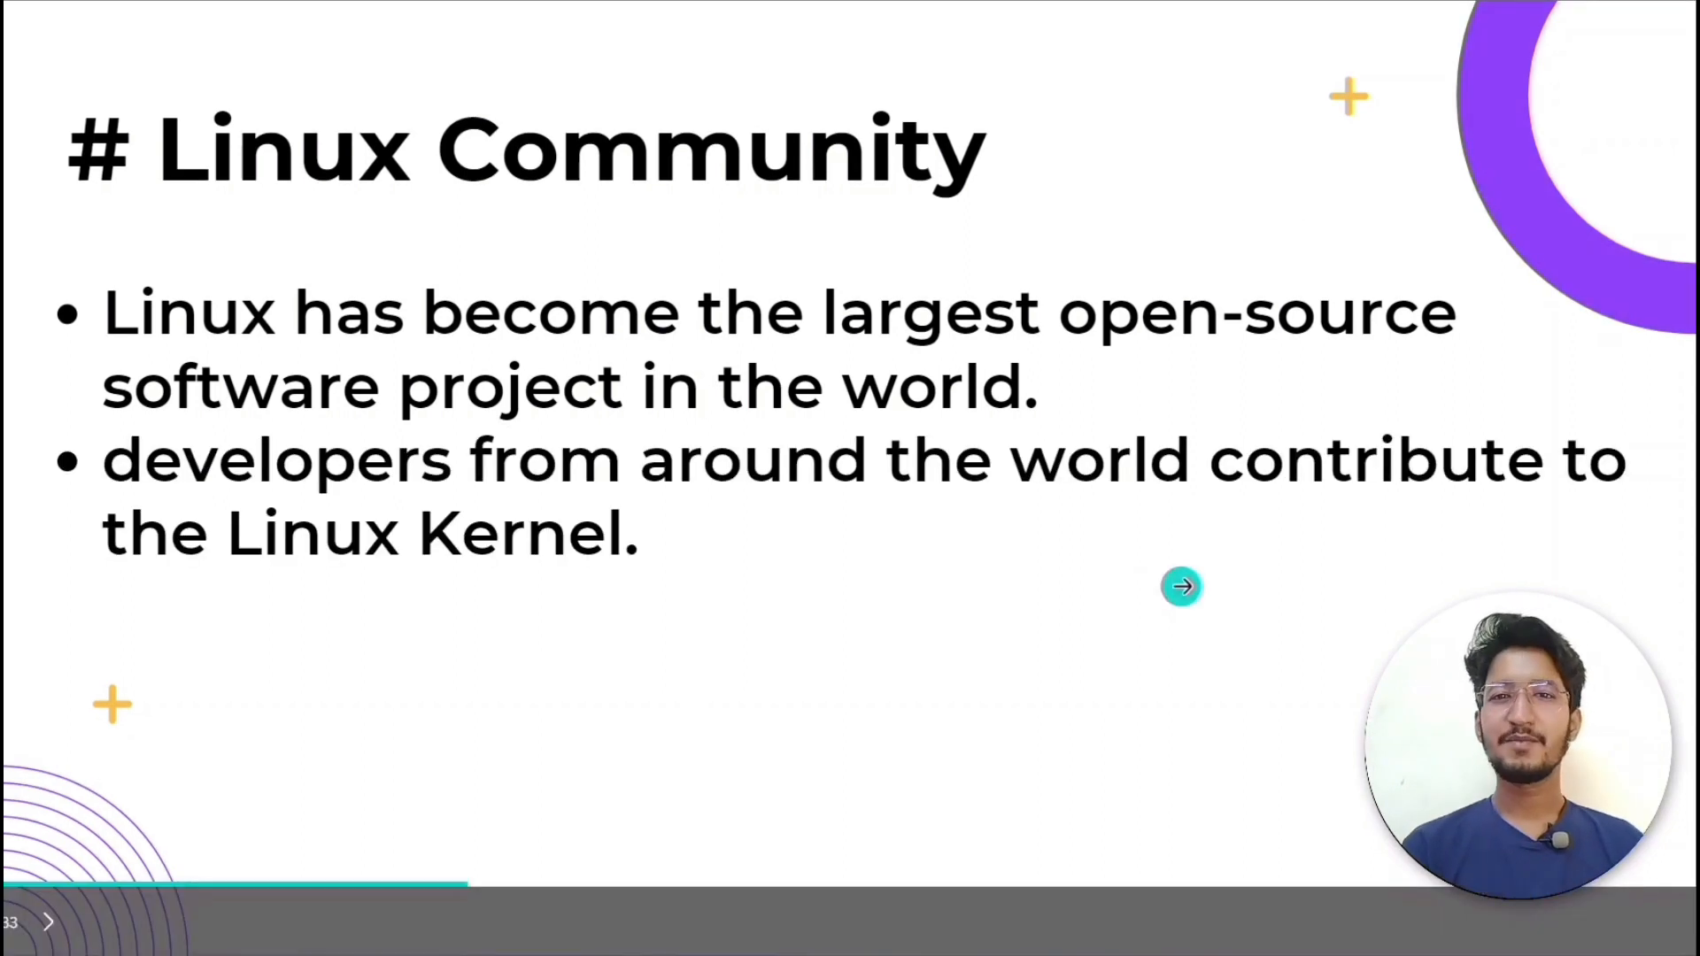
pyautogui.click(1181, 586)
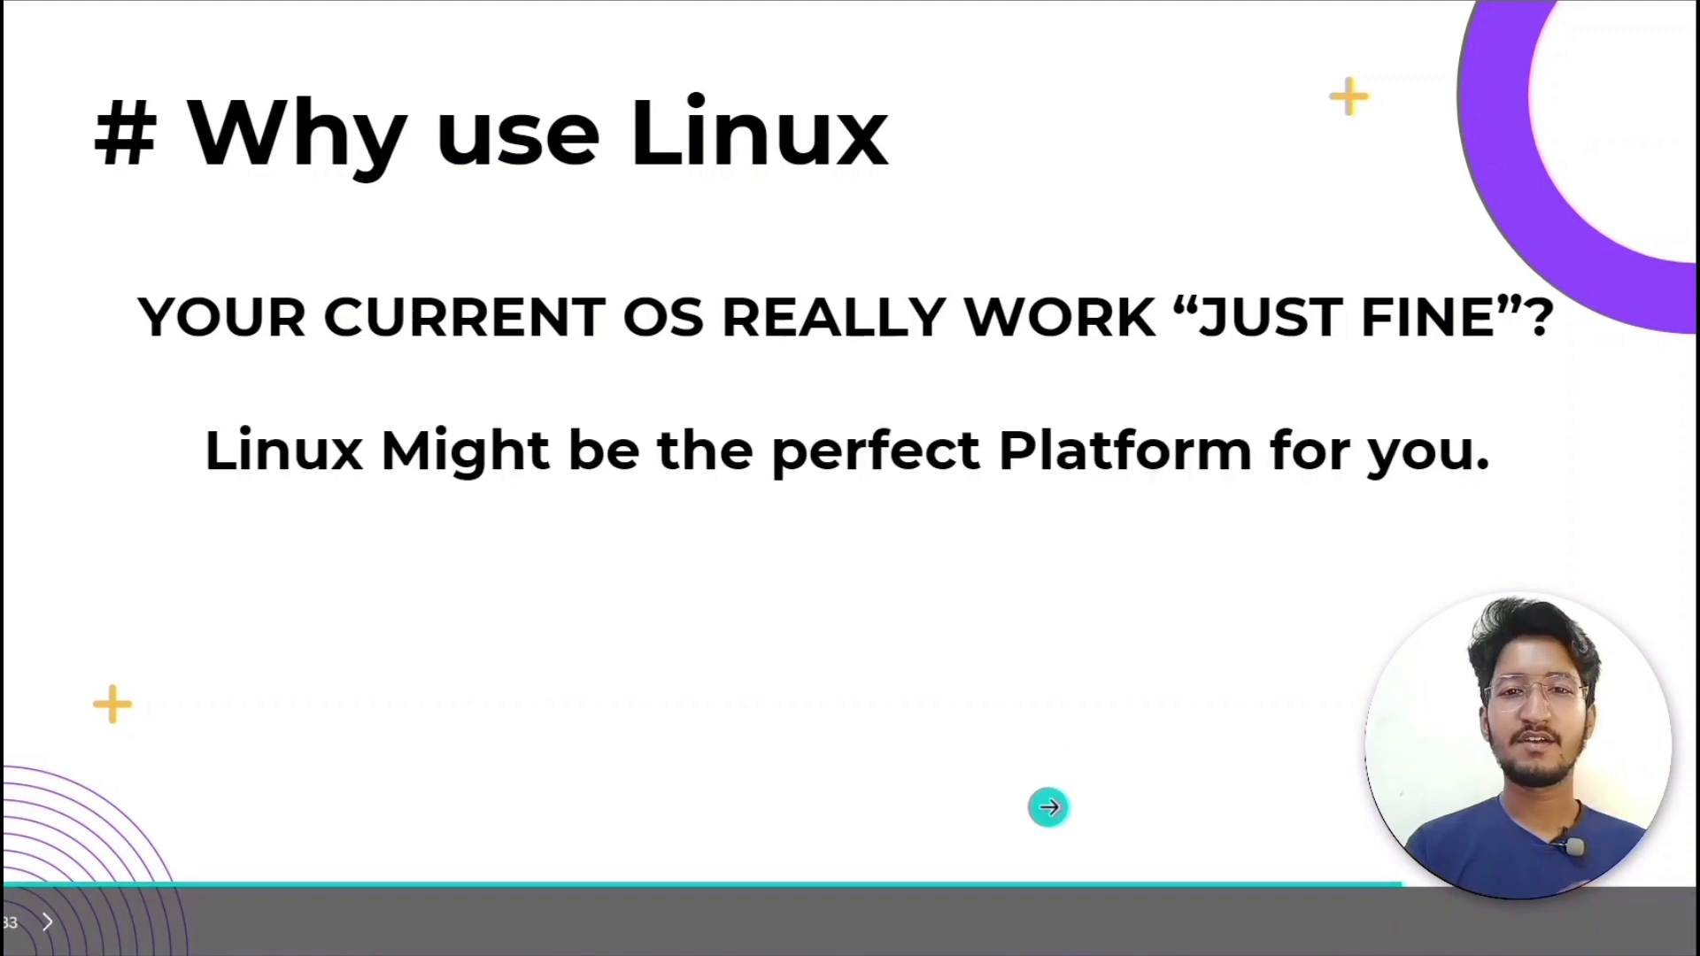
pyautogui.click(1048, 807)
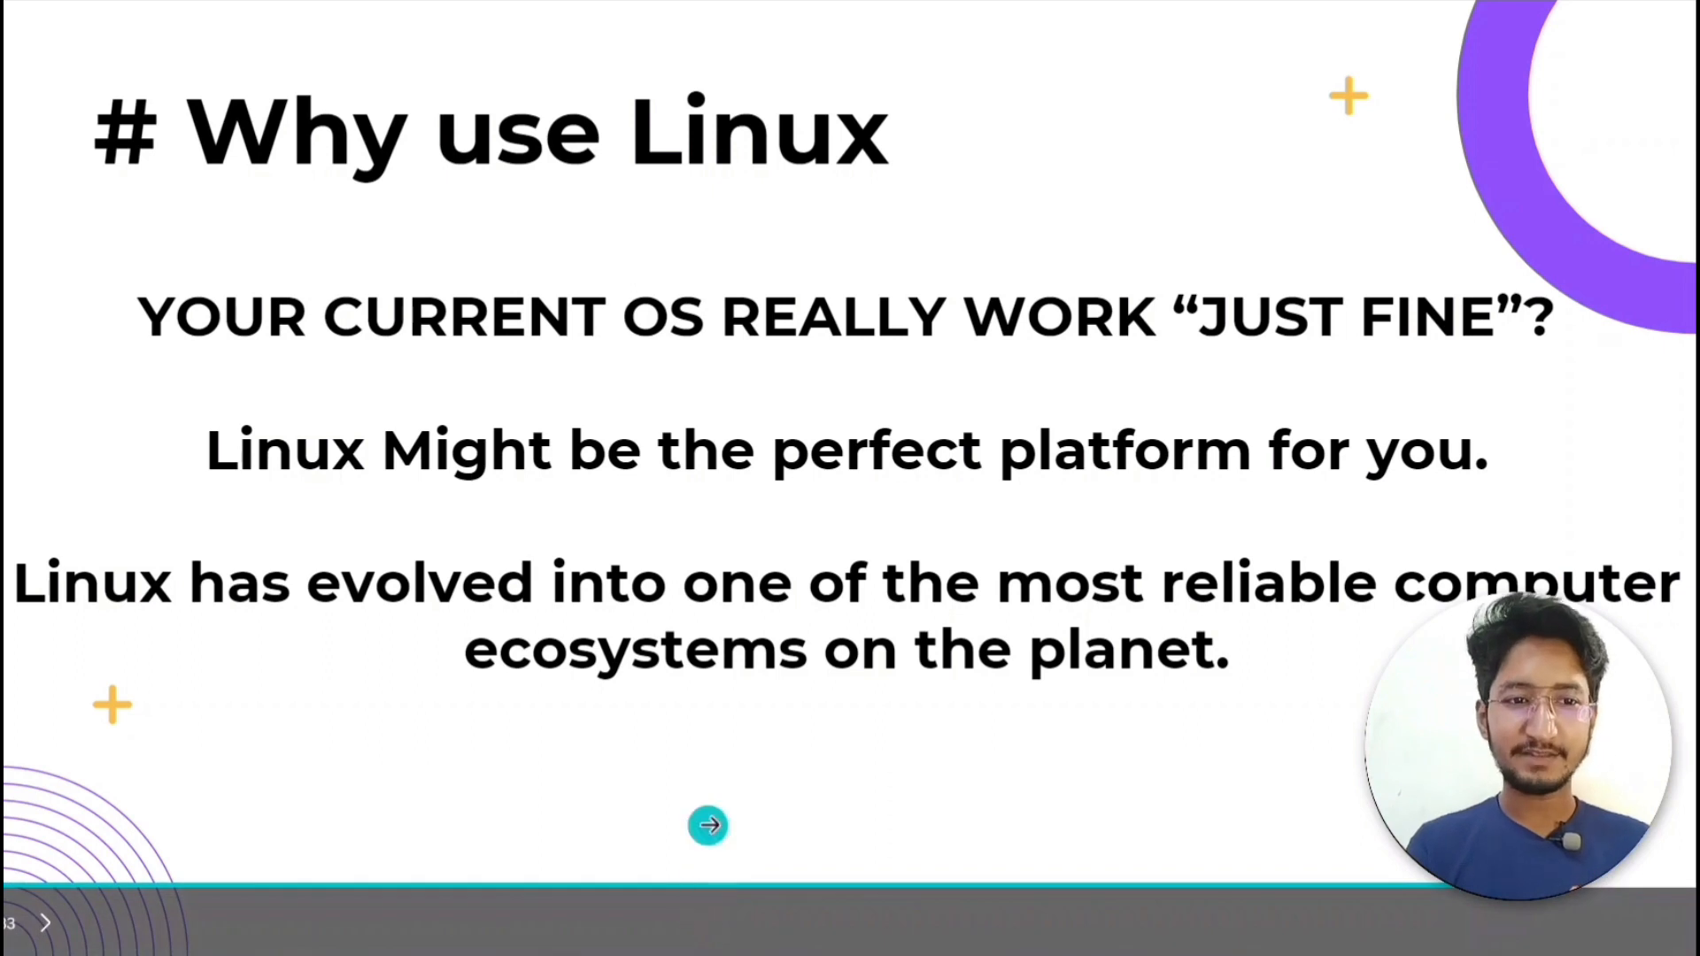
pyautogui.click(708, 825)
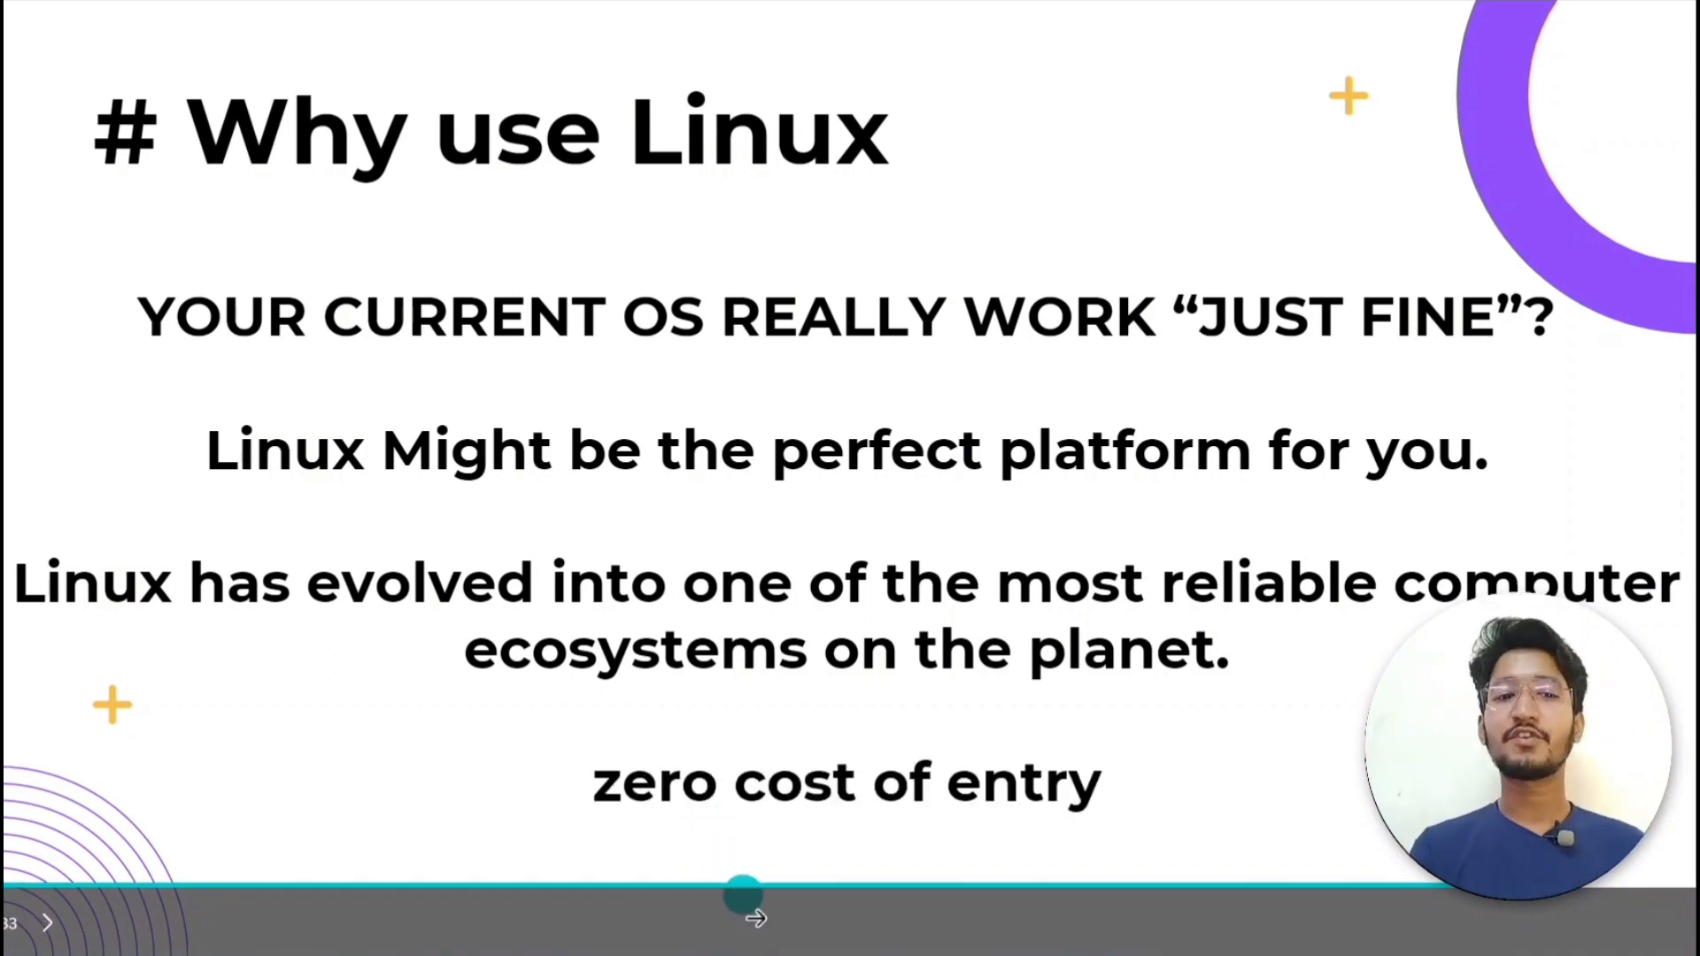